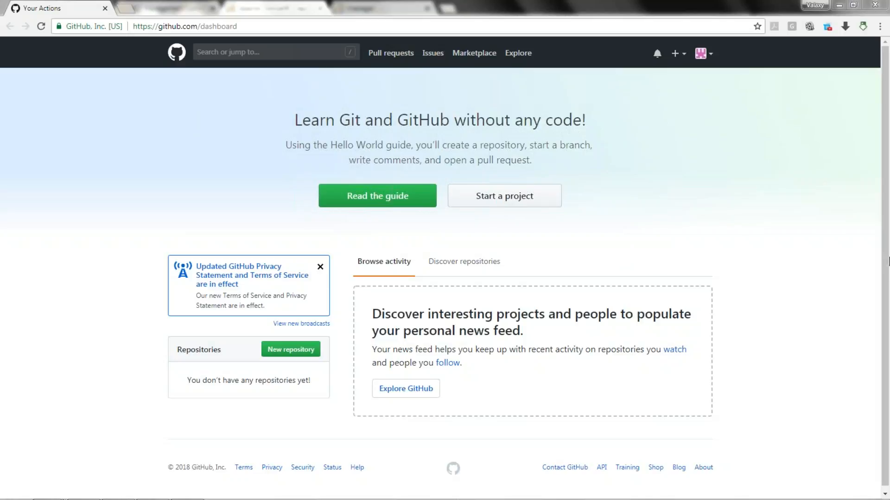
{"action": "mouse_move", "coordinate": [306, 354]}
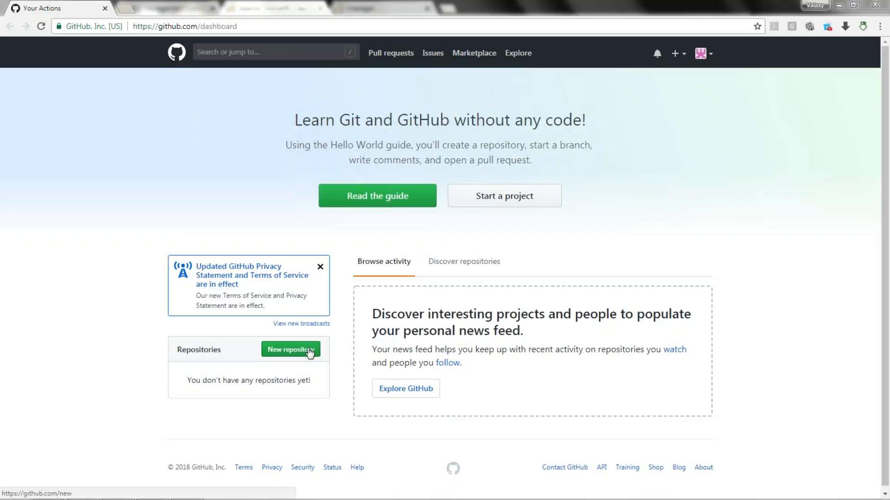
Step: Sign in to GitHub as 'vala' with the account password after starting a new repository
{"action": "left_click", "coordinate": [291, 350]}
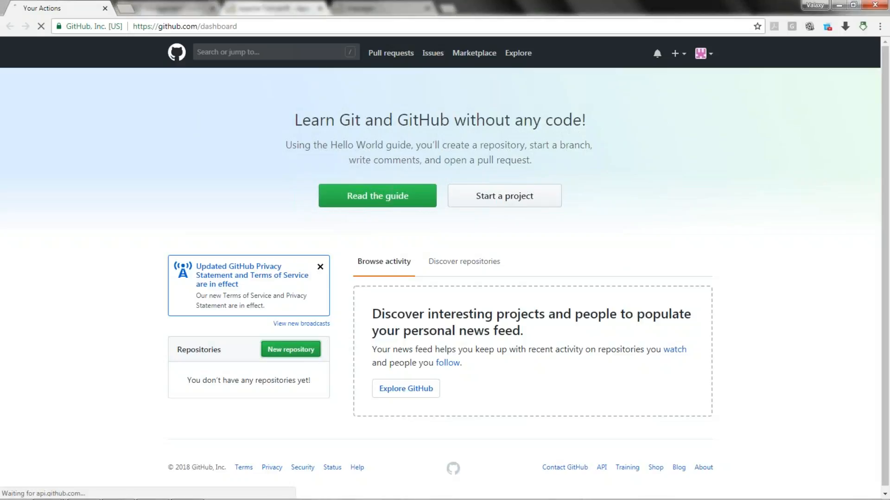
{"action": "left_click", "coordinate": [290, 350]}
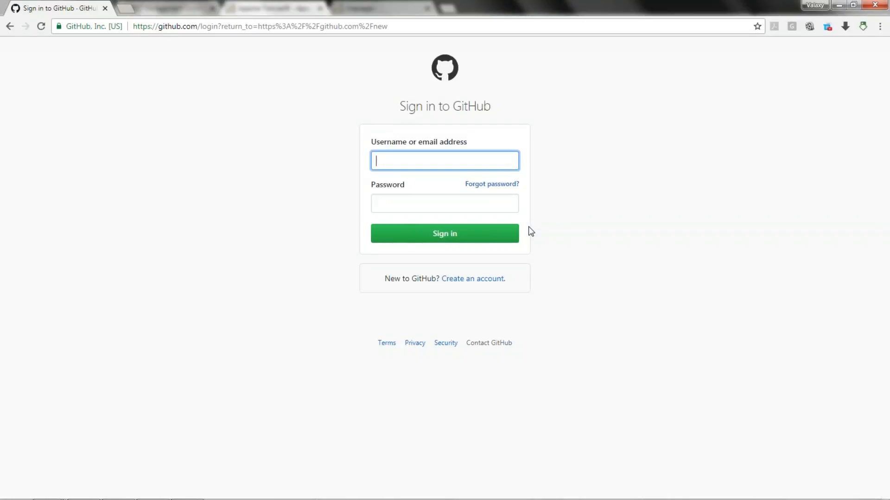
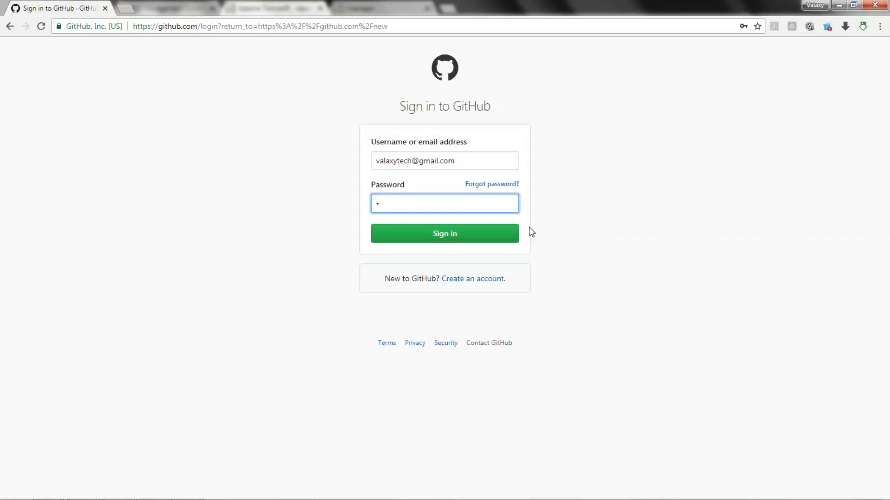
{"action": "type", "text": "password"}
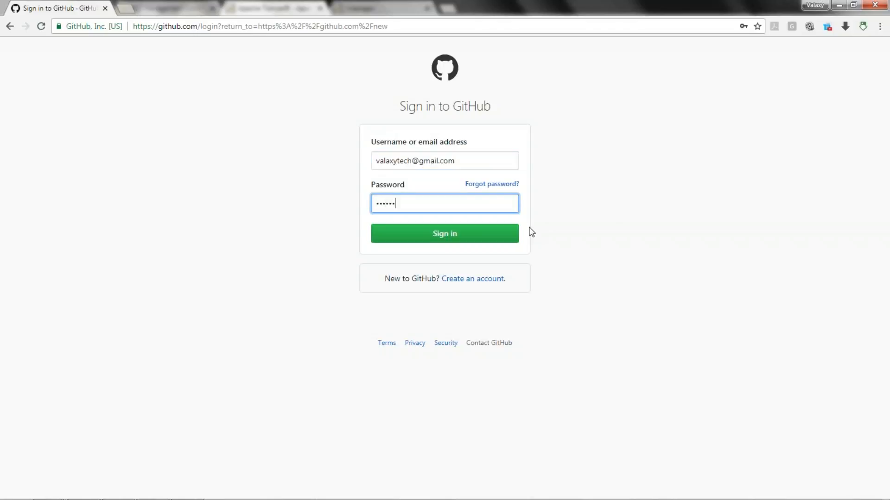
{"action": "left_click", "coordinate": [445, 234]}
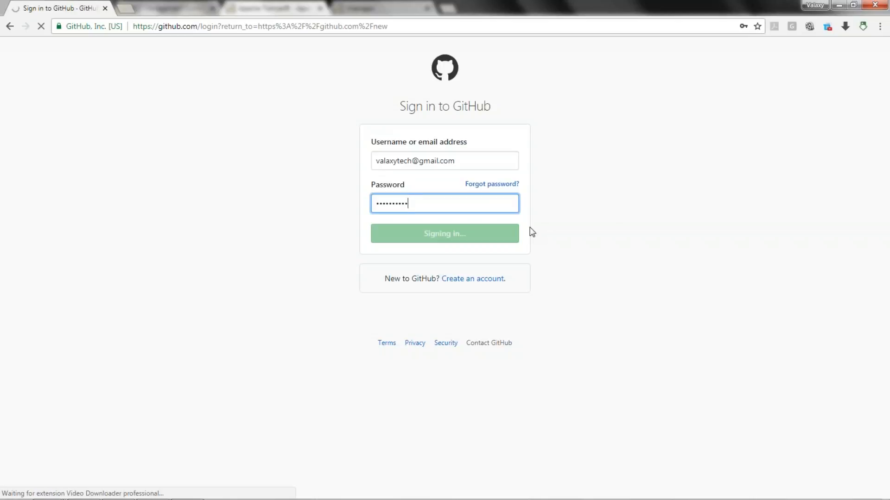
{"action": "left_click", "coordinate": [444, 234]}
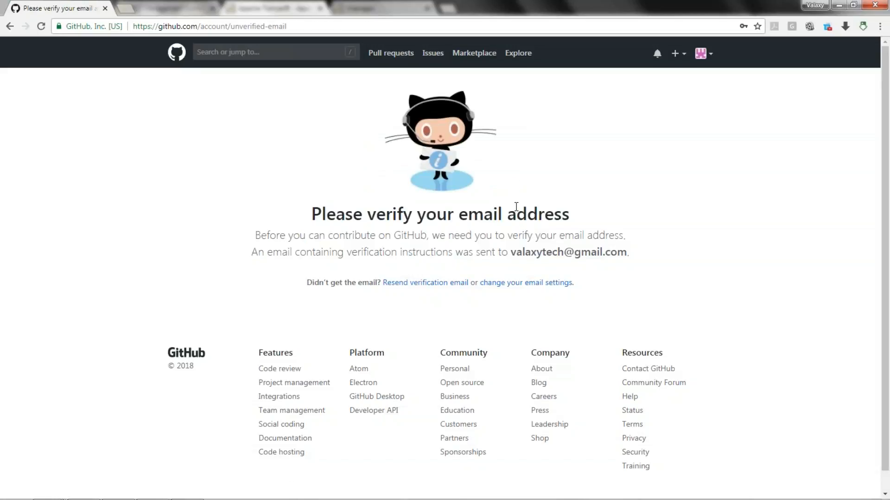
{"action": "mouse_move", "coordinate": [615, 205]}
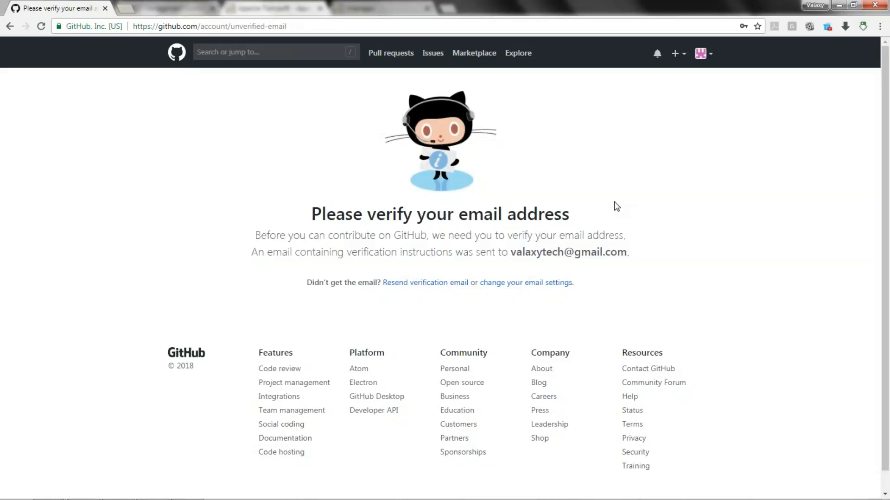
{"action": "mouse_move", "coordinate": [729, 312]}
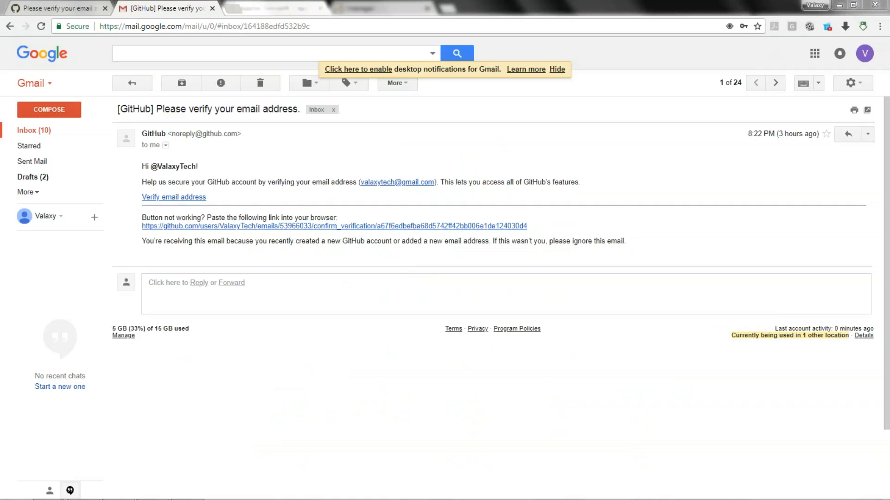
{"action": "mouse_move", "coordinate": [184, 195]}
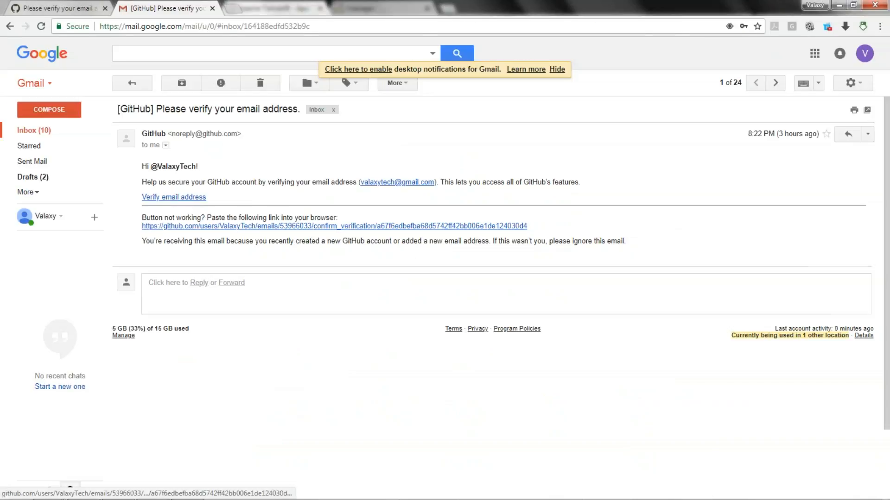
Step: Follow the Verify email address link in the GitHub verification email
{"action": "left_click", "coordinate": [173, 197]}
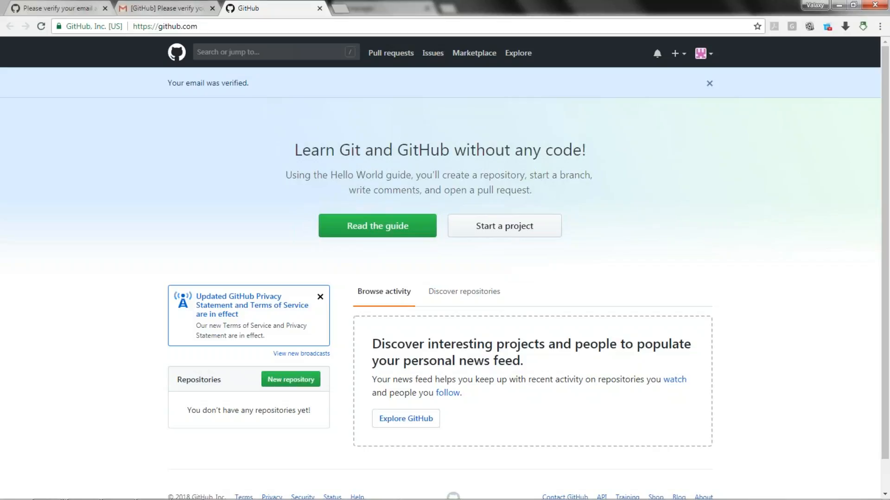
{"action": "mouse_move", "coordinate": [290, 379]}
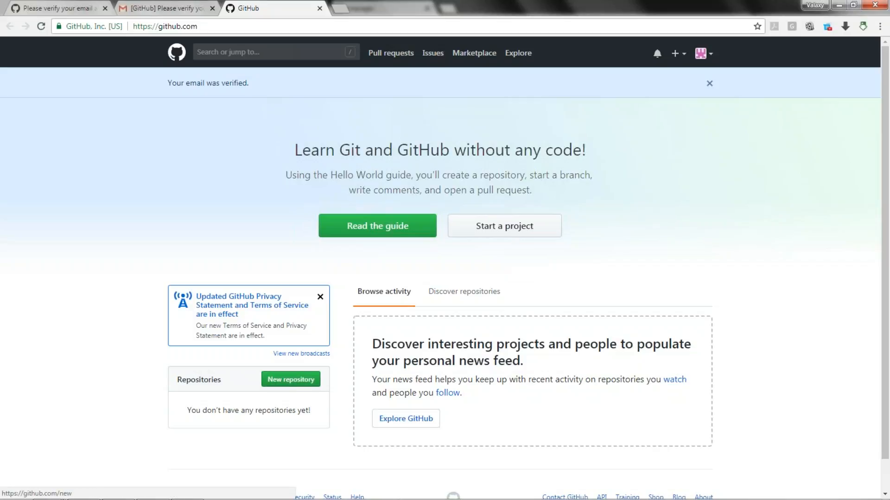
Step: Create a new public repository named hello-world
{"action": "left_click", "coordinate": [290, 380]}
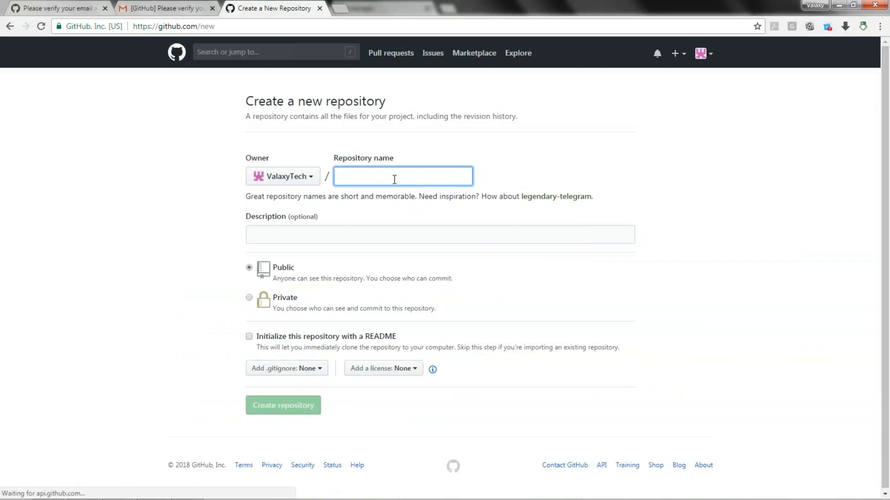
{"action": "type", "text": "hellow"}
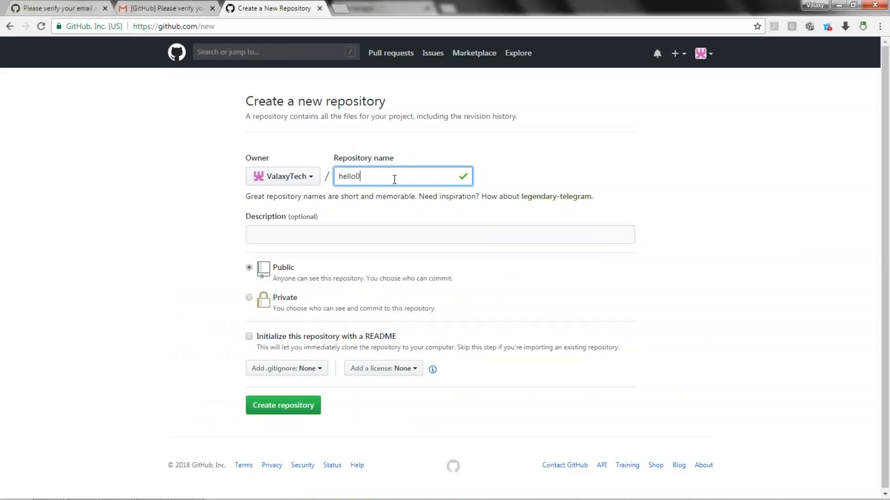
{"action": "type", "text": "hello-world"}
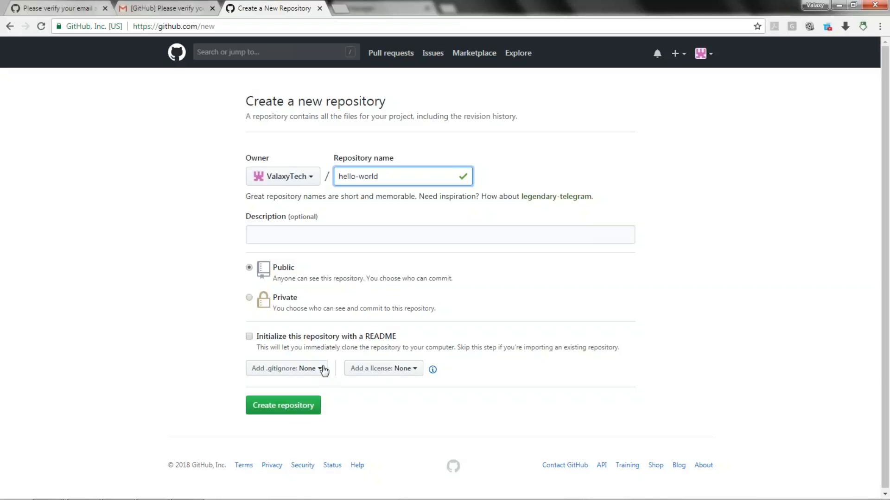
{"action": "left_click", "coordinate": [284, 405]}
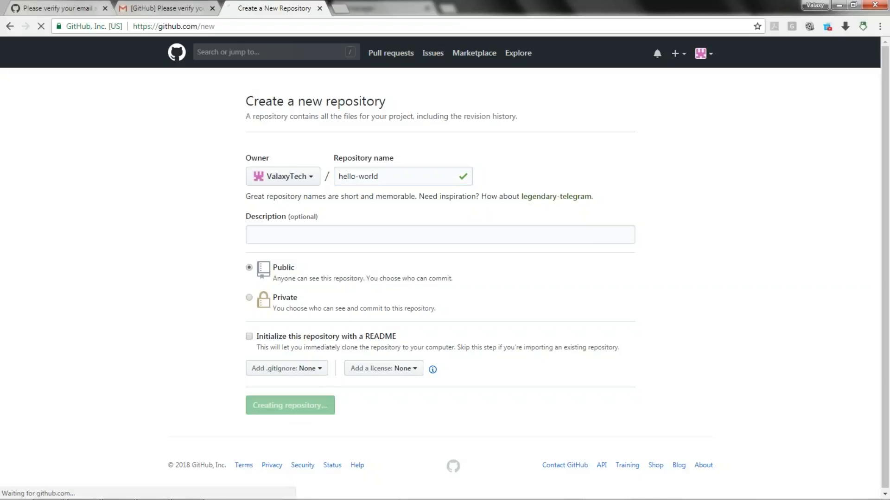
{"action": "left_click", "coordinate": [289, 405]}
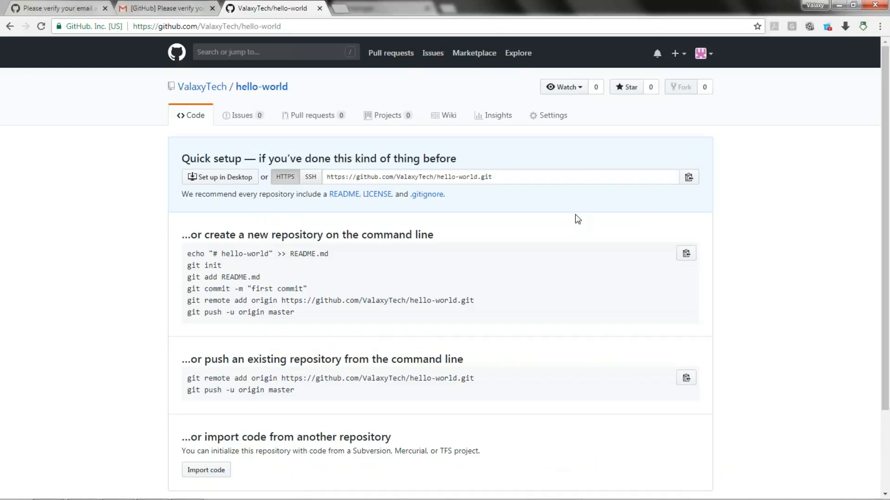
{"action": "mouse_move", "coordinate": [601, 230]}
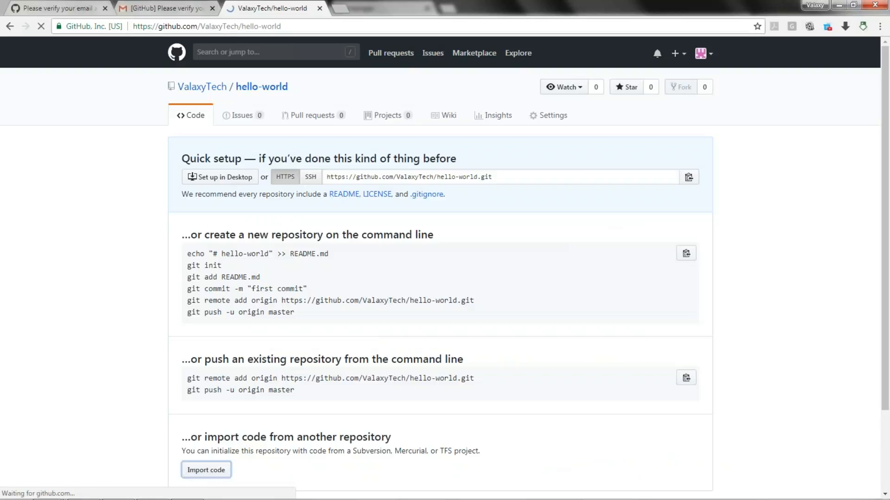
Step: Cancel the Import code option and commit a new README.md as the first commit
{"action": "left_click", "coordinate": [206, 470]}
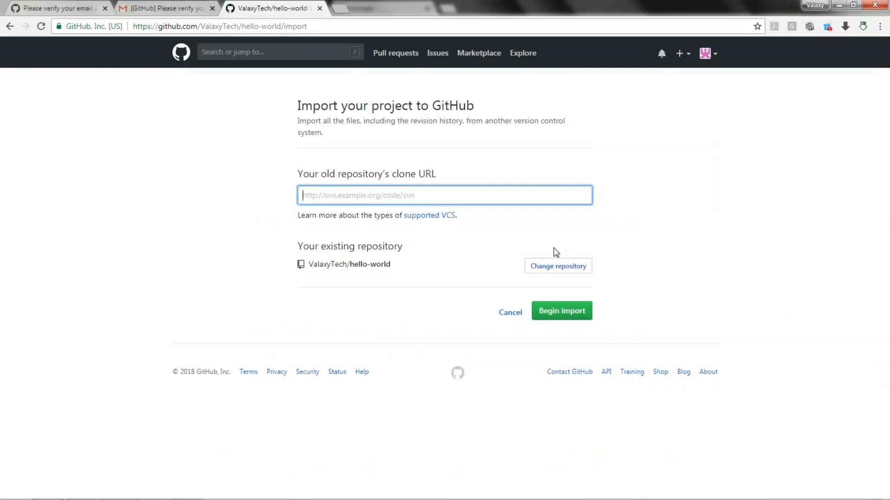
{"action": "left_click", "coordinate": [562, 311]}
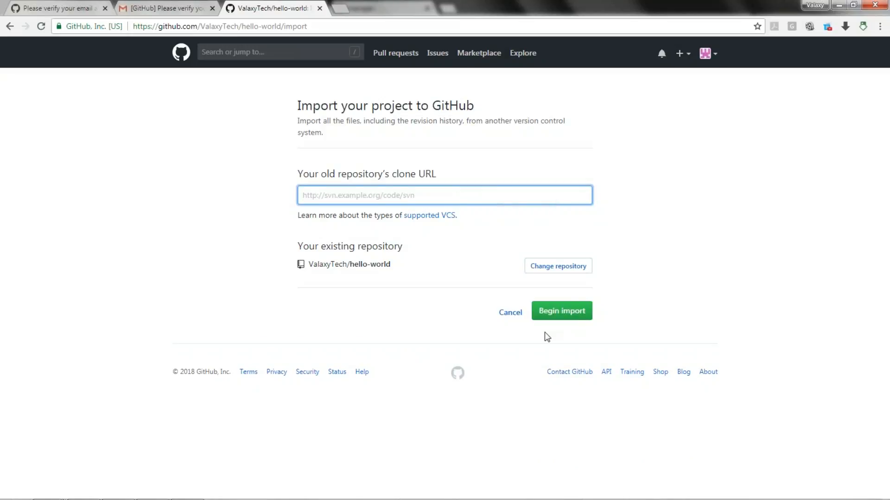
{"action": "left_click", "coordinate": [510, 313]}
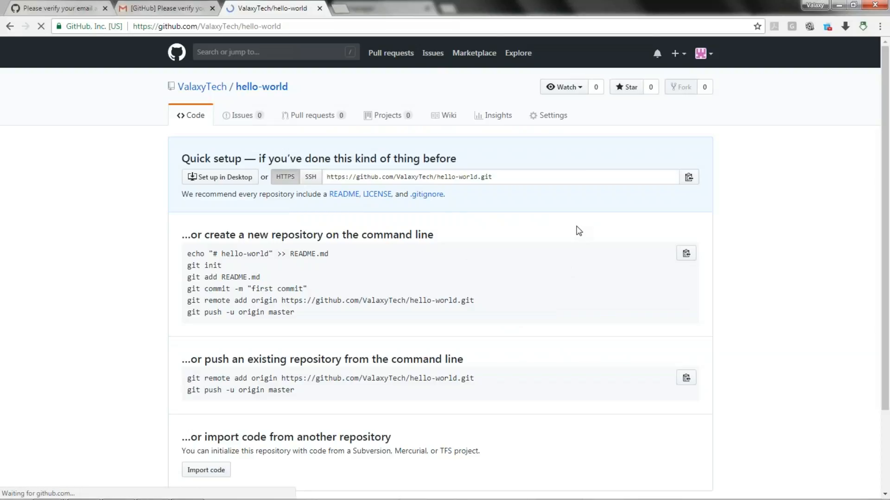
{"action": "left_click", "coordinate": [343, 194]}
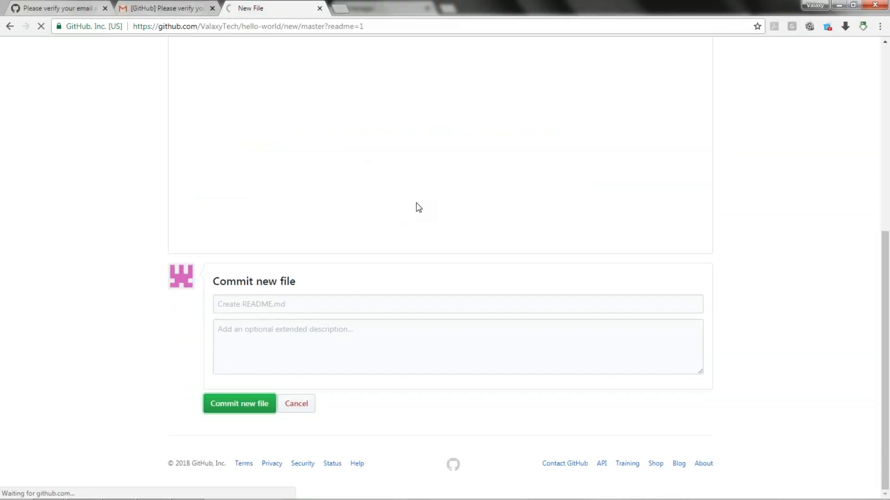
{"action": "left_click", "coordinate": [239, 404]}
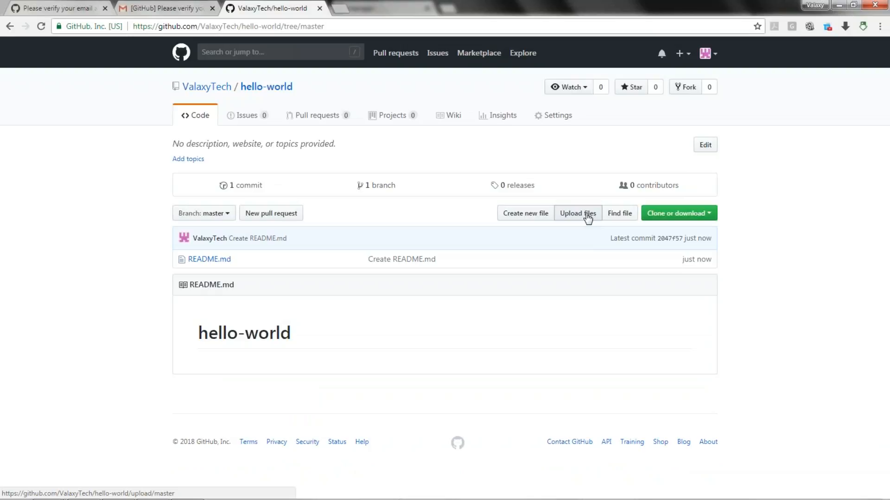
Step: Start the file upload and select every item in the local Hello-world folder
{"action": "left_click", "coordinate": [578, 213]}
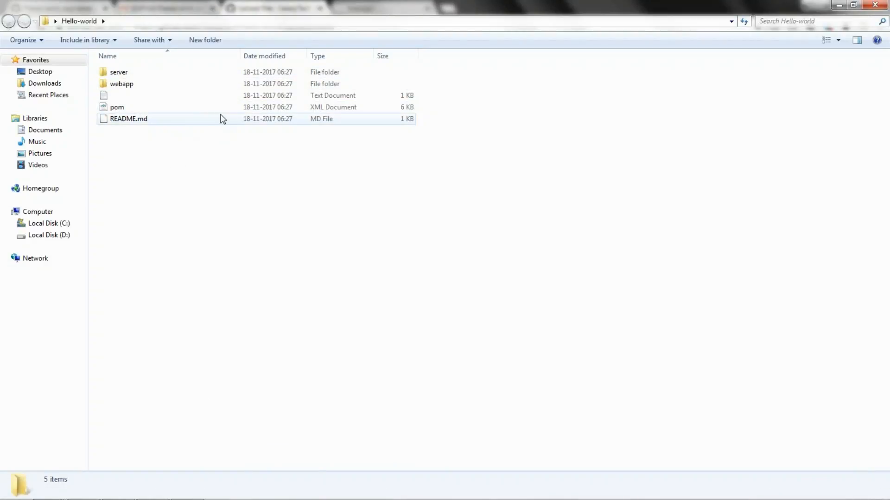
{"action": "left_click", "coordinate": [293, 177]}
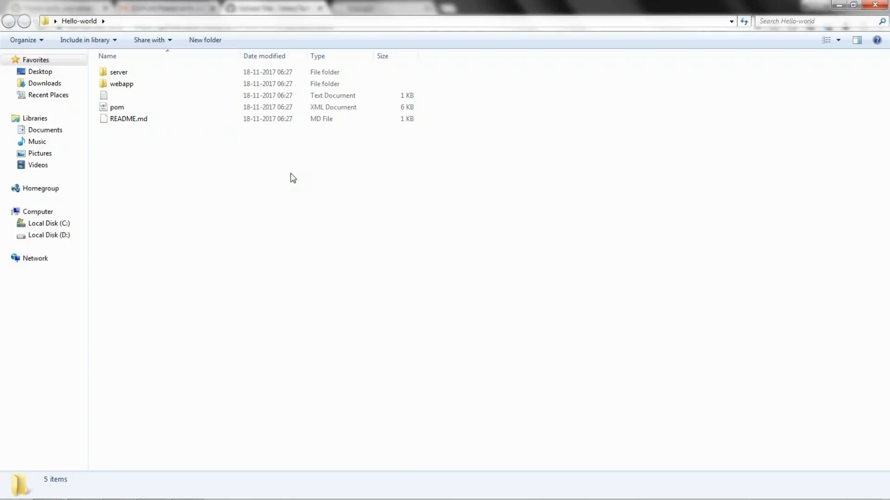
{"action": "key", "text": "ctrl+a"}
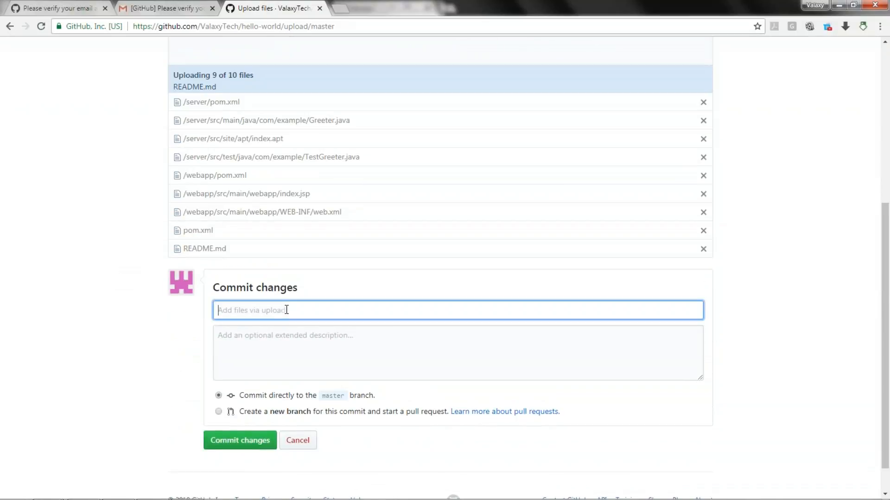
Step: Commit the uploaded files to master with the message 'initial commit'
{"action": "type", "text": "init"}
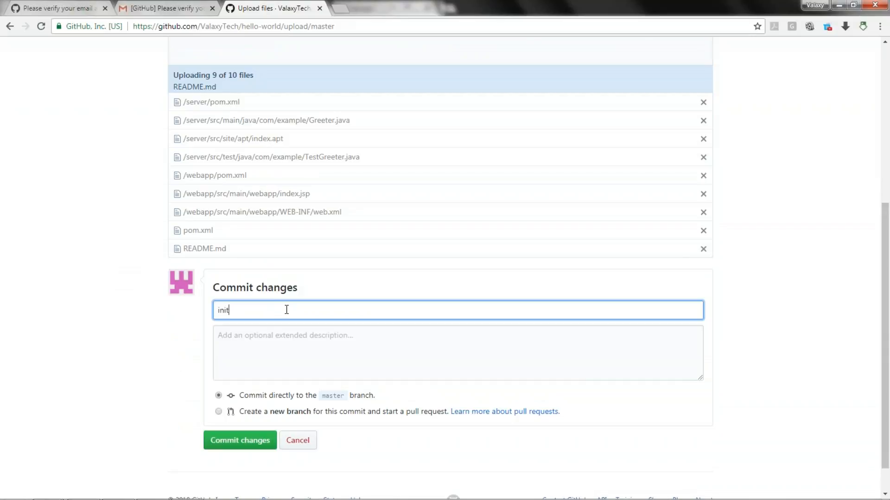
{"action": "type", "text": "initial co"}
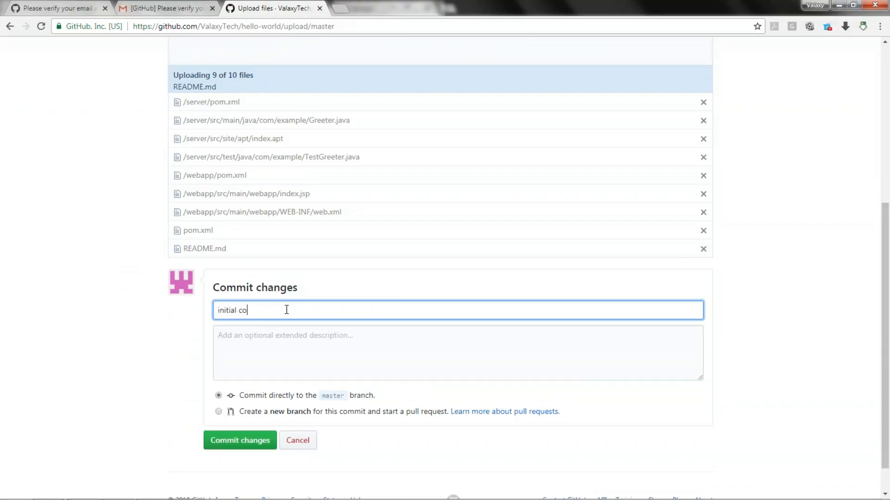
{"action": "type", "text": "mmit"}
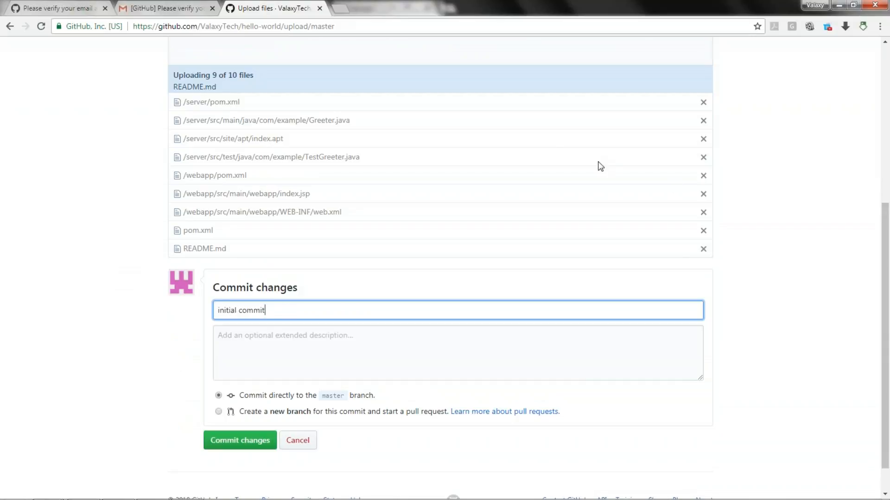
{"action": "mouse_move", "coordinate": [517, 285]}
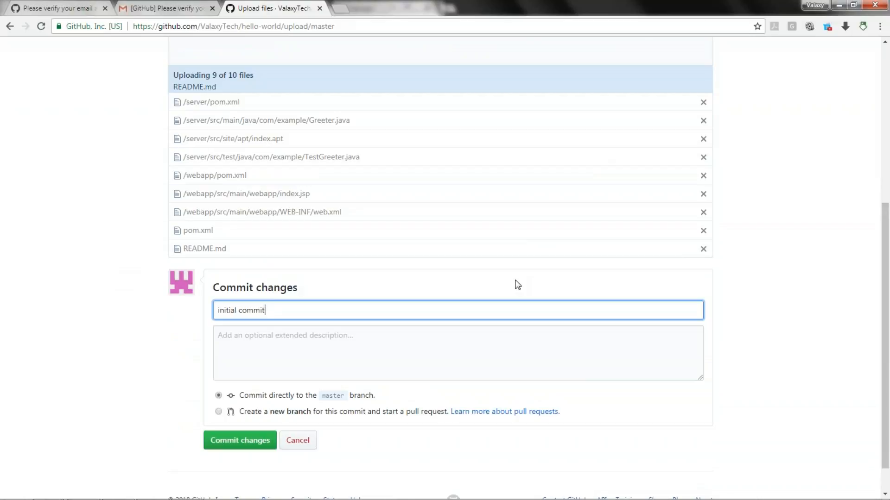
{"action": "mouse_move", "coordinate": [592, 300]}
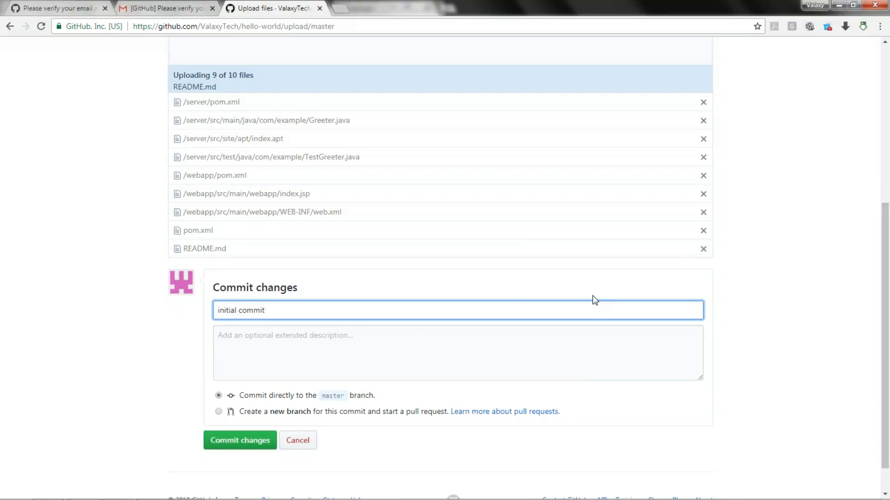
{"action": "mouse_move", "coordinate": [237, 441]}
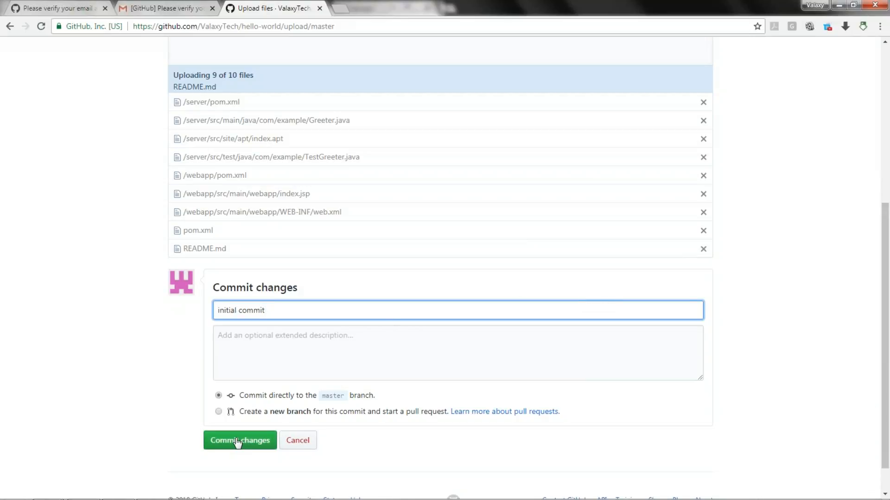
{"action": "left_click", "coordinate": [239, 441]}
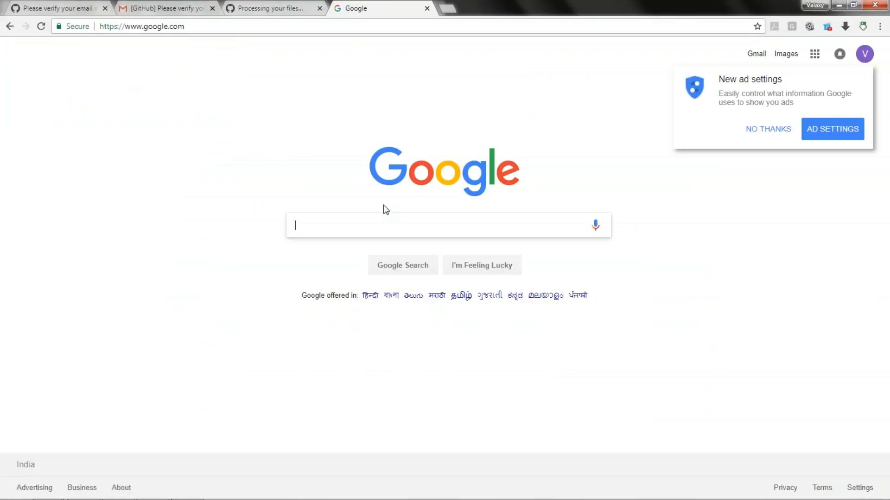
Step: Search 'github for windows', download the GitHub Desktop installer, and return to hello-world
{"action": "type", "text": "github for windows"}
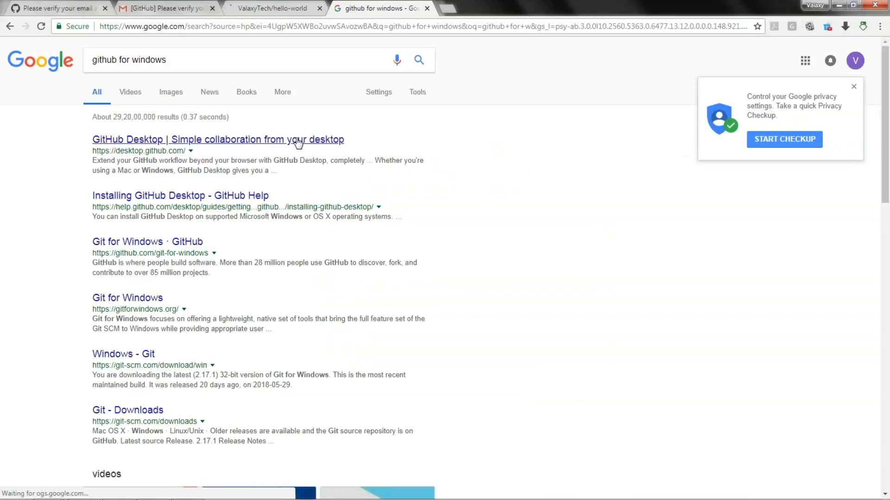
{"action": "left_click", "coordinate": [218, 139]}
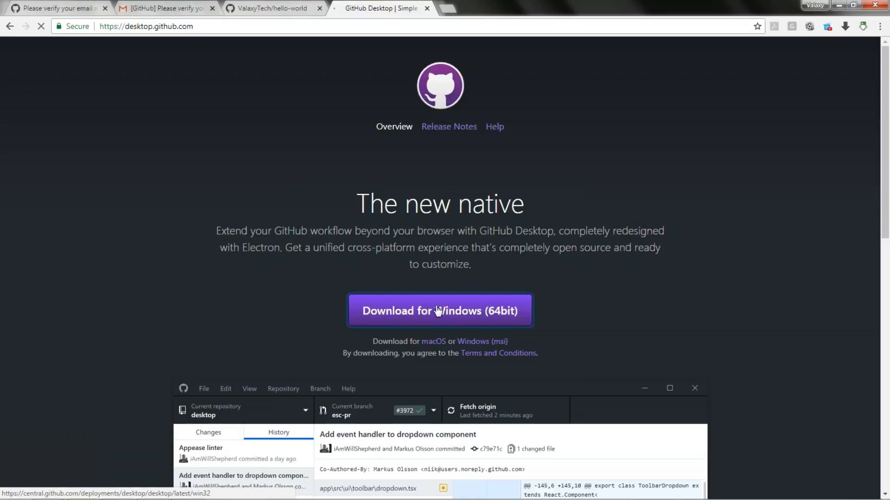
{"action": "left_click", "coordinate": [440, 310]}
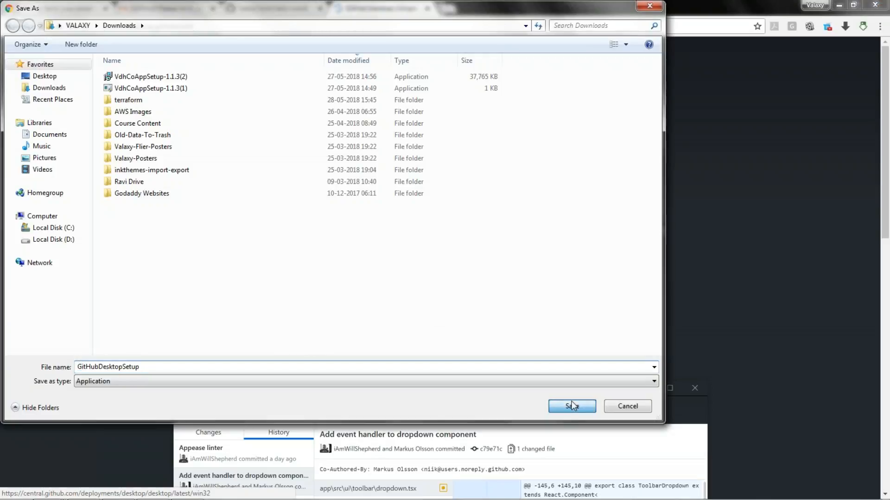
{"action": "left_click", "coordinate": [572, 407]}
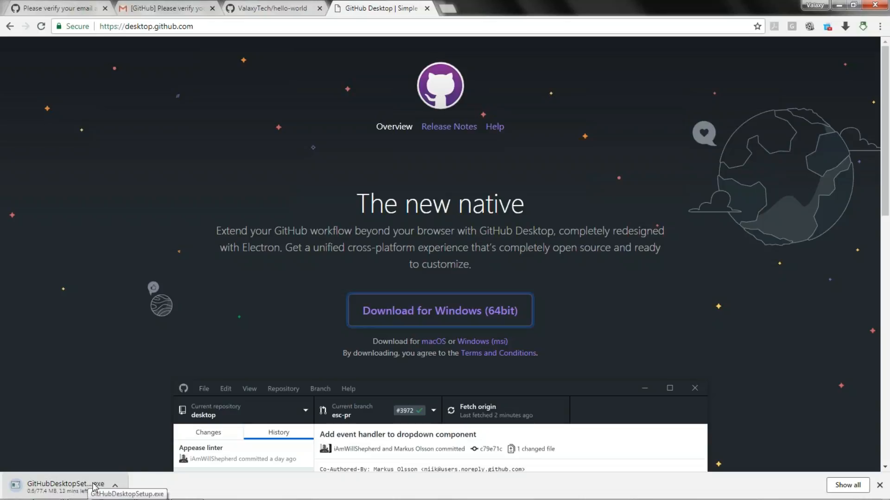
{"action": "mouse_move", "coordinate": [114, 486]}
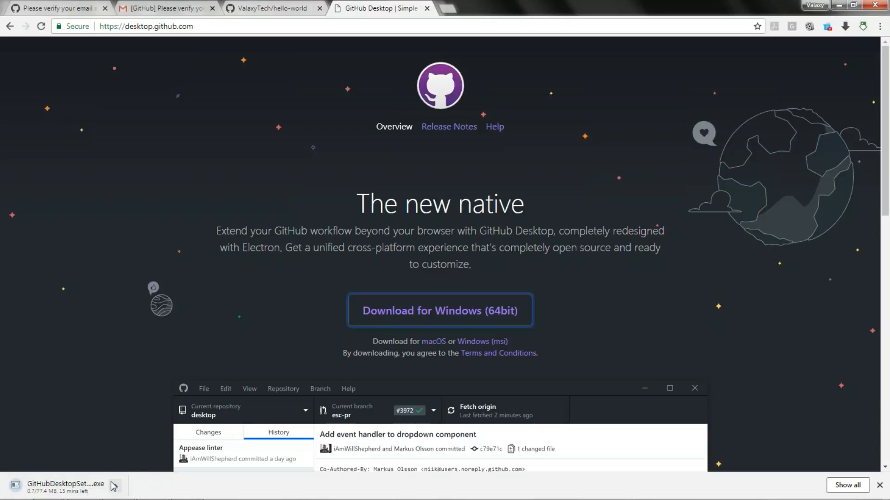
{"action": "mouse_move", "coordinate": [221, 373]}
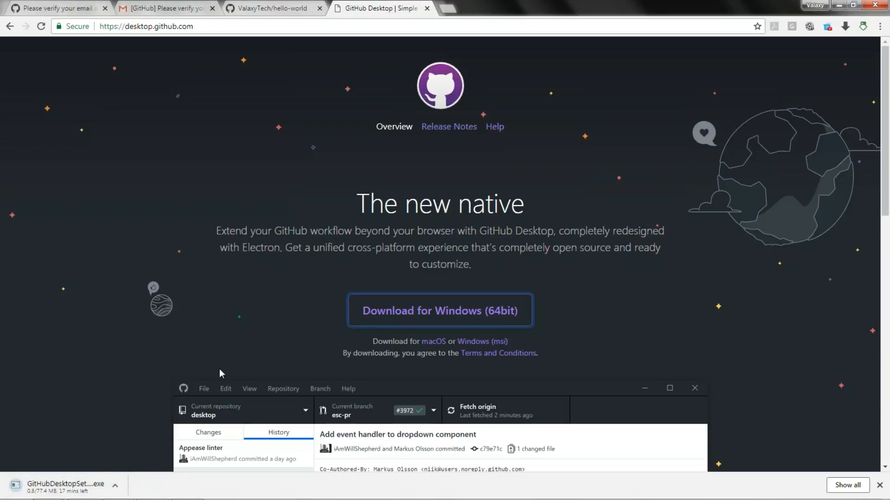
{"action": "mouse_move", "coordinate": [693, 301]}
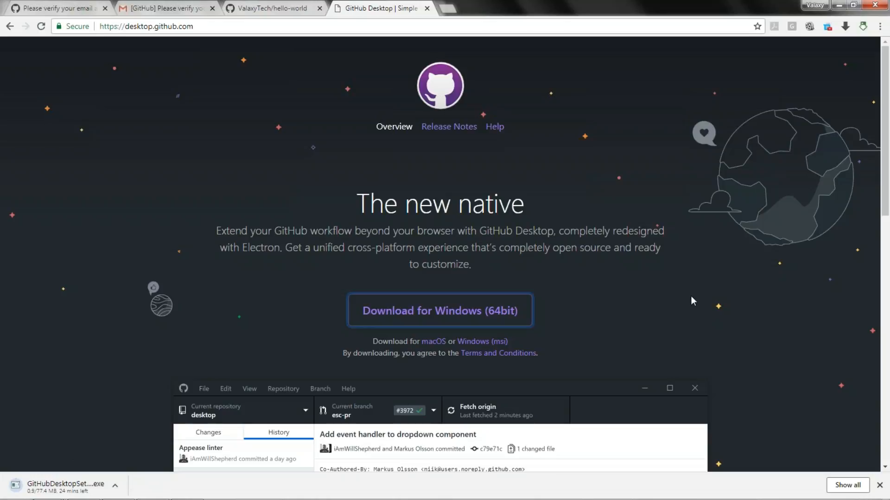
{"action": "mouse_move", "coordinate": [667, 304]}
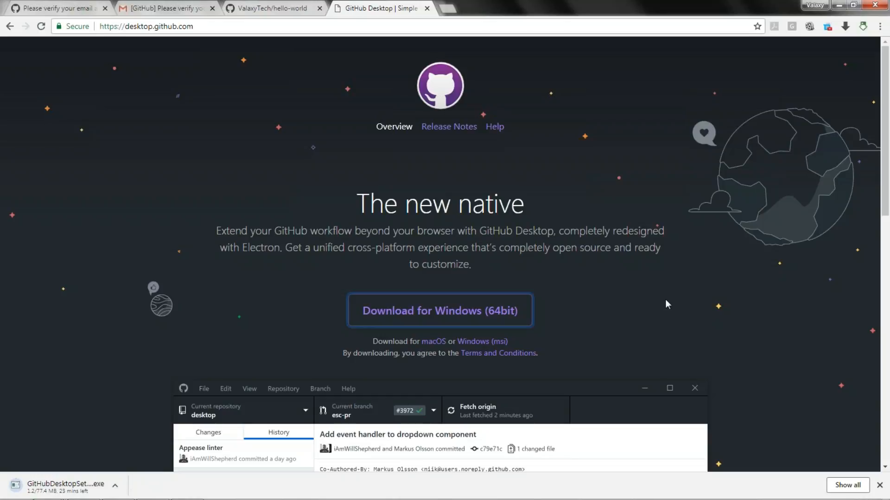
{"action": "mouse_move", "coordinate": [673, 273]}
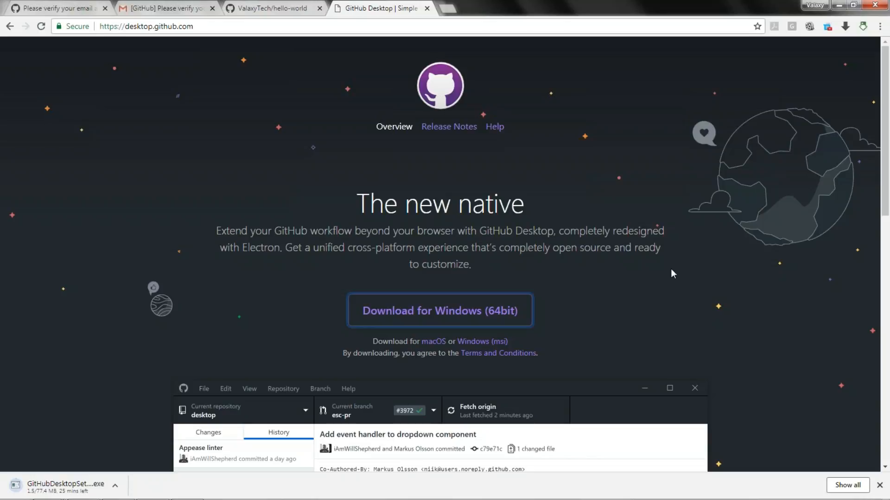
{"action": "mouse_move", "coordinate": [358, 89]}
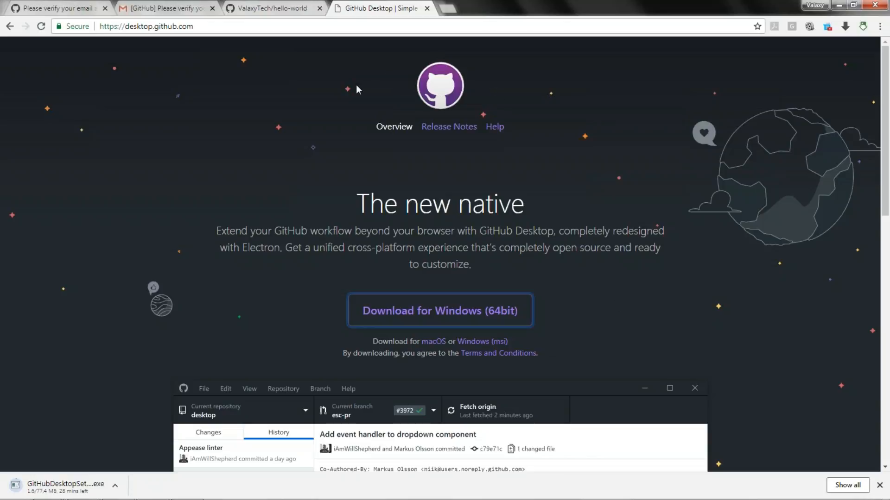
{"action": "mouse_move", "coordinate": [593, 283]}
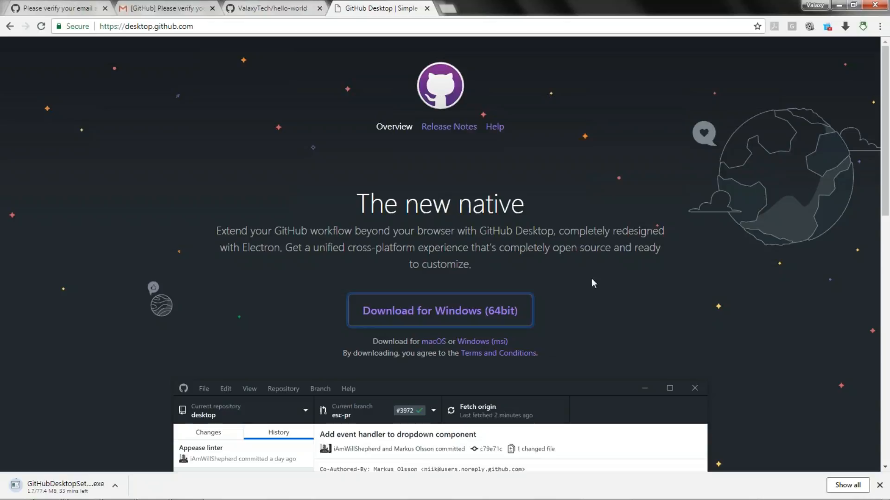
{"action": "left_click", "coordinate": [269, 9]}
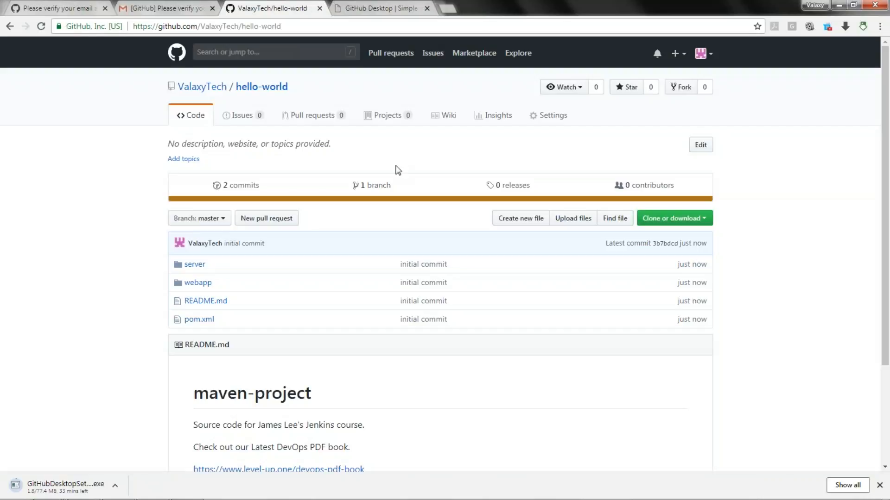
Step: Show the ValaxyTech profile page listing hello-world under popular repositories
{"action": "left_click", "coordinate": [202, 87]}
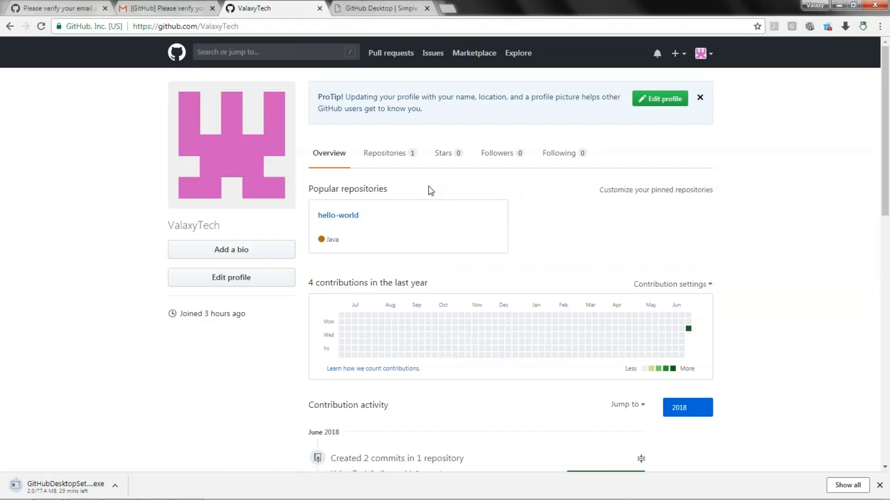
{"action": "mouse_move", "coordinate": [401, 184]}
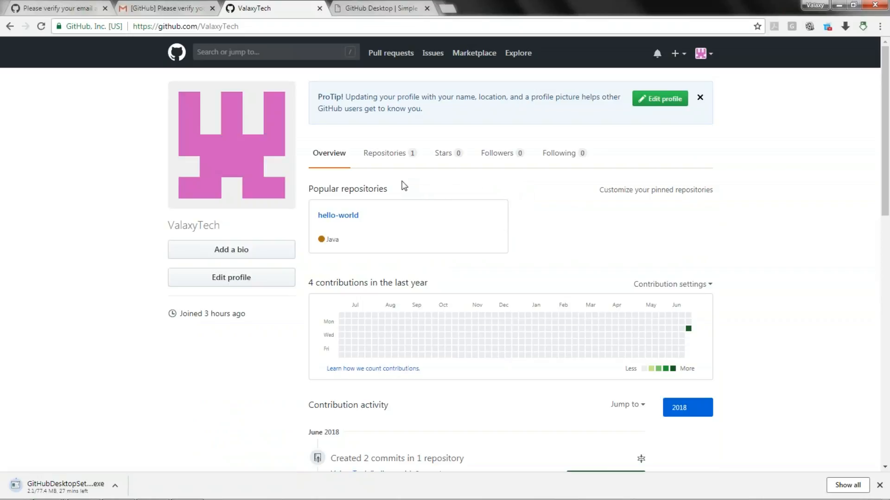